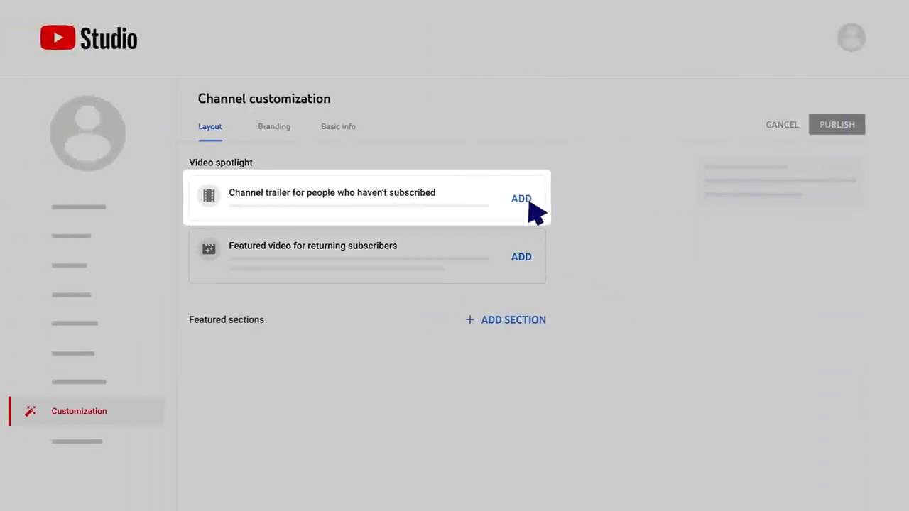
Choose a channel trailer for non-subscribed viewers in the video spotlight
{"action": "left_click", "coordinate": [521, 199]}
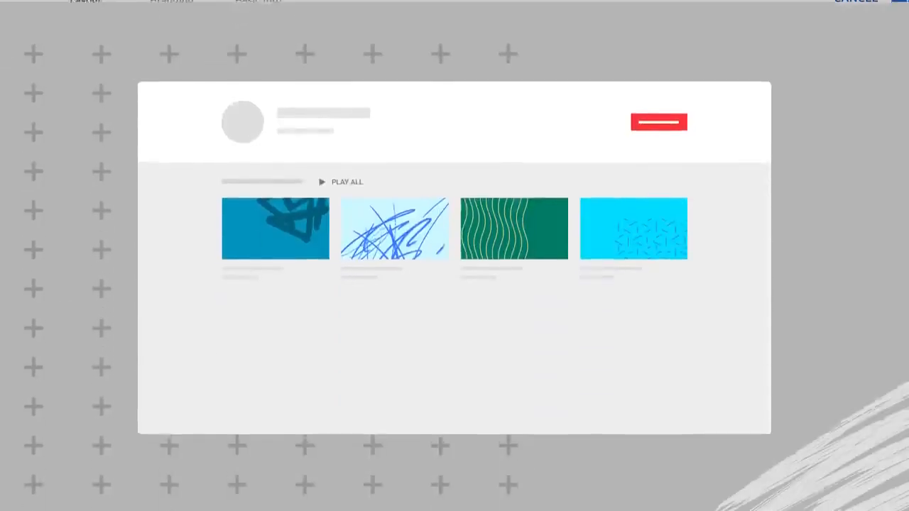
{"action": "scroll", "scroll_direction": "down", "scroll_amount": 3}
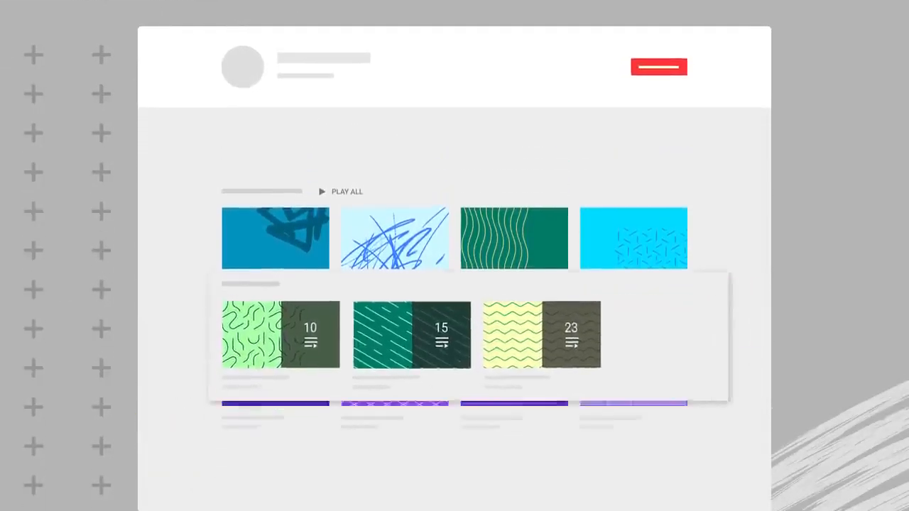
{"action": "scroll", "scroll_direction": "down", "scroll_amount": 3}
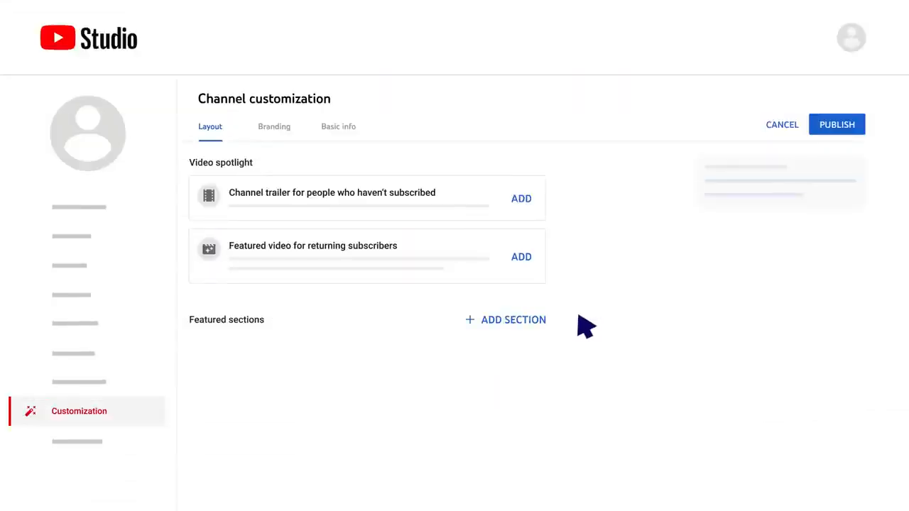
Add Uploads and Popular uploads as featured sections on the channel home
{"action": "left_click", "coordinate": [506, 320]}
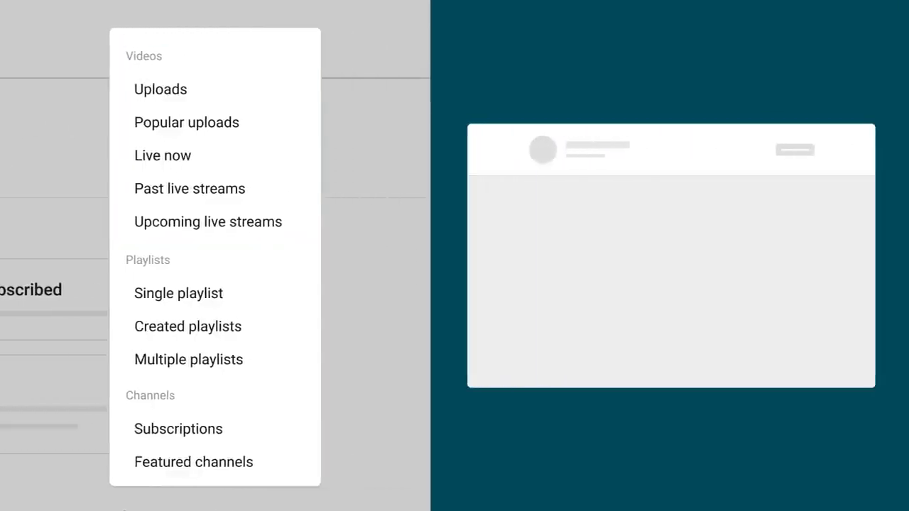
{"action": "left_click", "coordinate": [159, 88]}
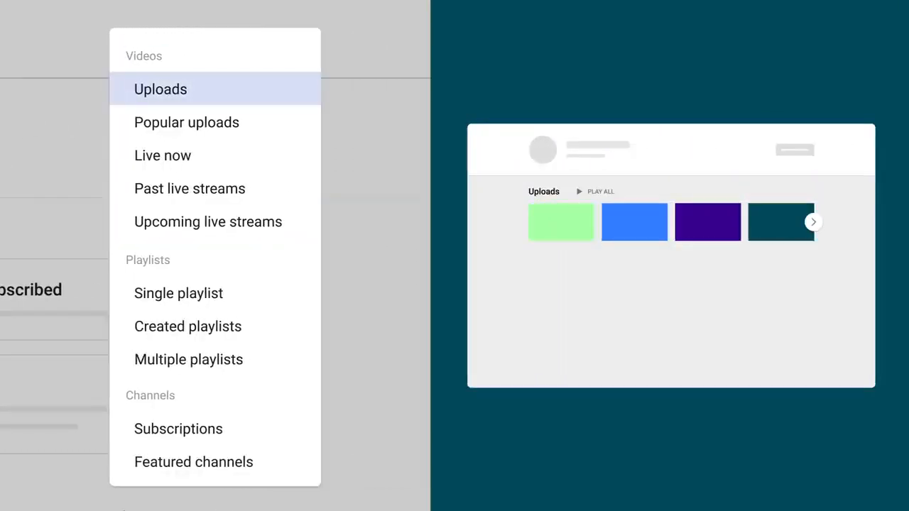
{"action": "left_click", "coordinate": [186, 123]}
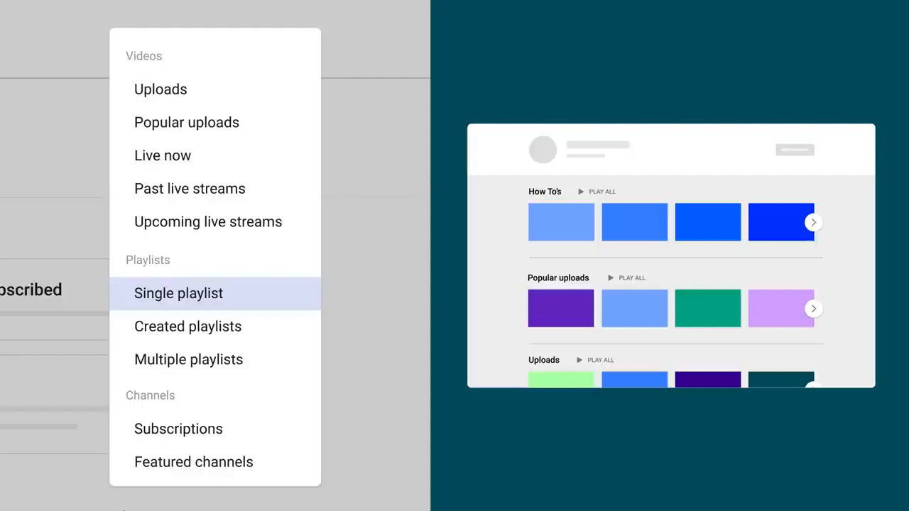
{"action": "mouse_move", "coordinate": [188, 359]}
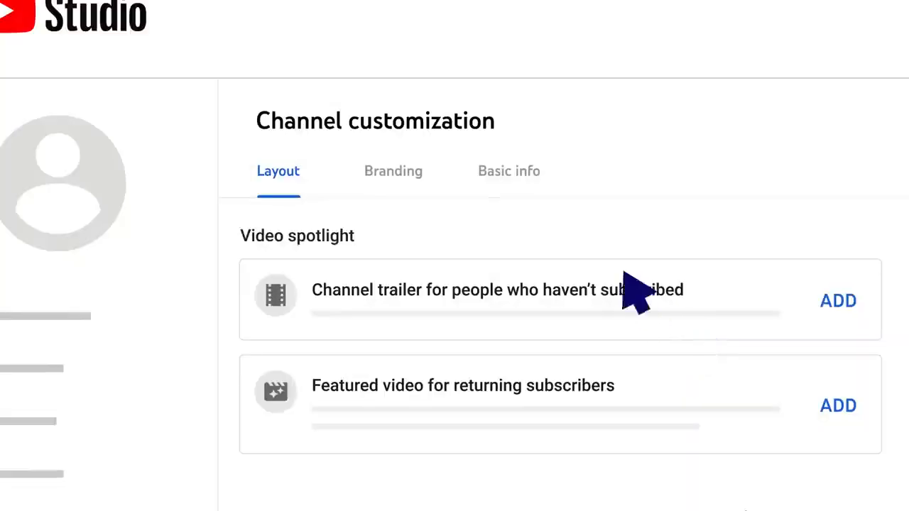
Switch to the Branding settings for profile picture, banner and watermark
{"action": "left_click", "coordinate": [392, 170]}
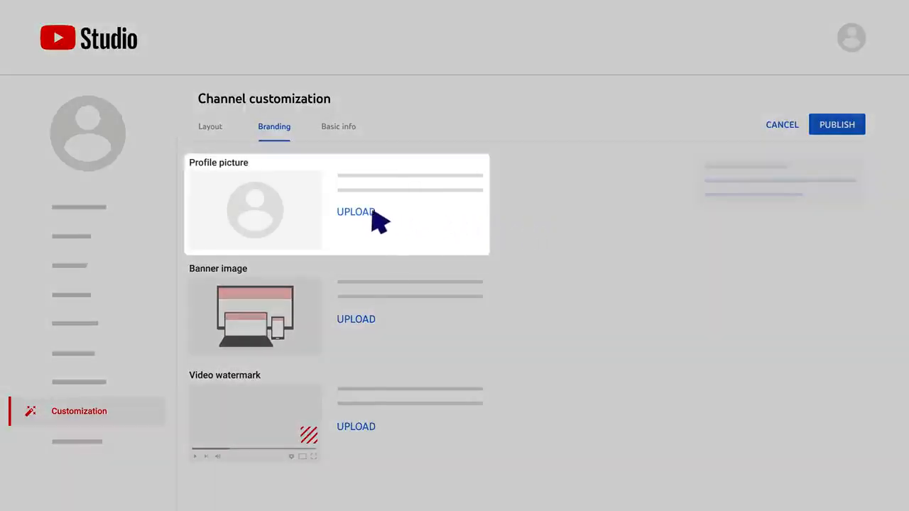
{"action": "left_click", "coordinate": [355, 212]}
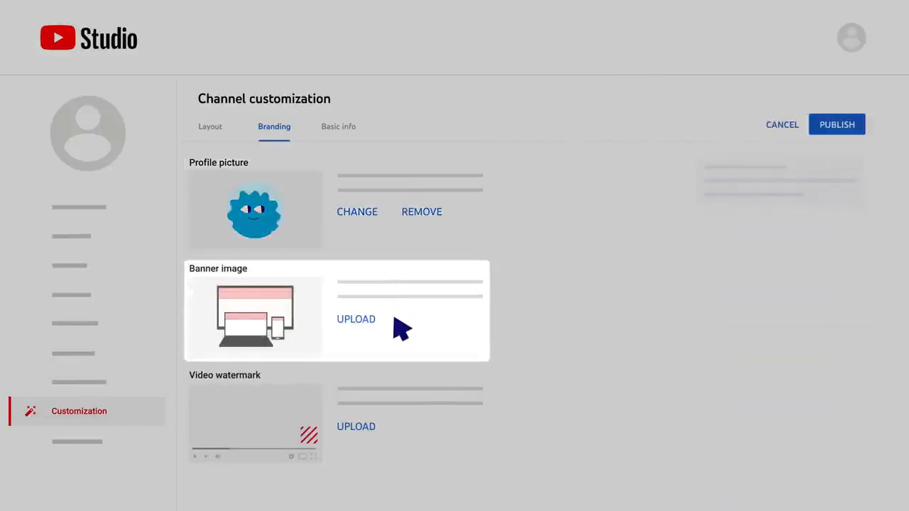
Upload a banner image for the channel
{"action": "left_click", "coordinate": [355, 318]}
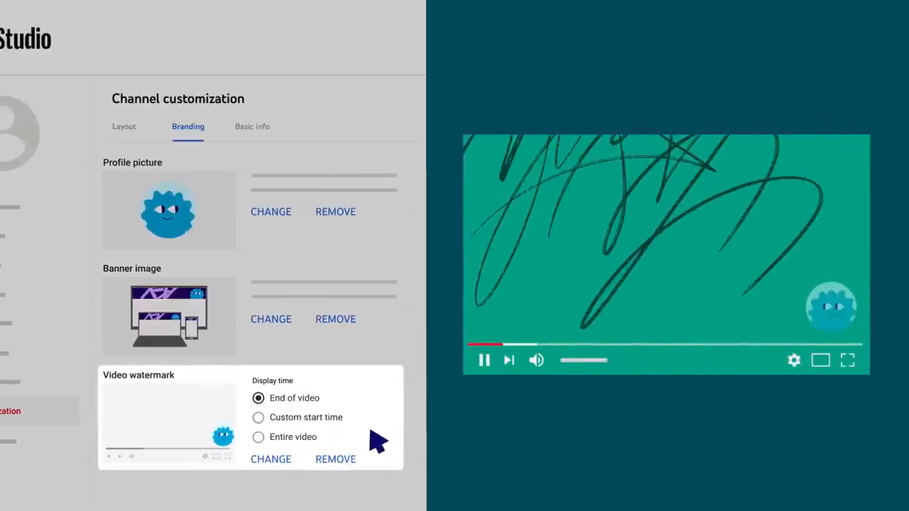
{"action": "mouse_move", "coordinate": [883, 309]}
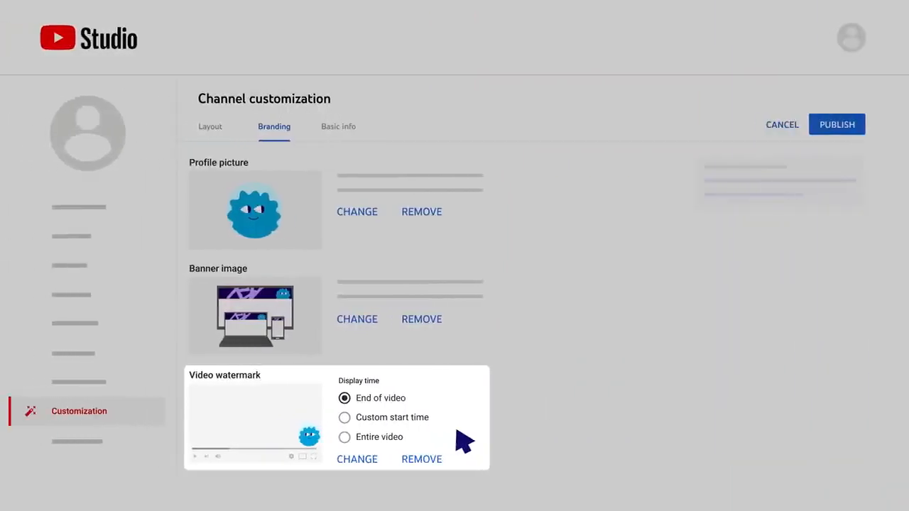
{"action": "mouse_move", "coordinate": [419, 409]}
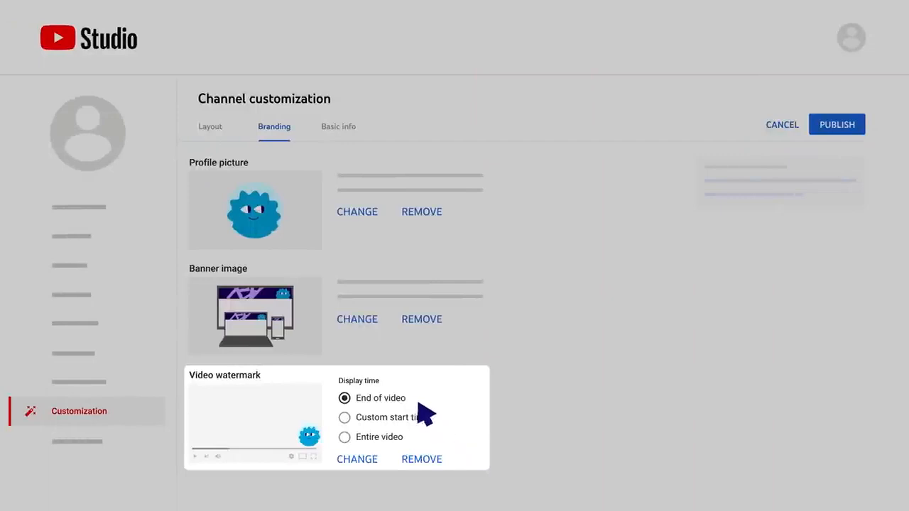
{"action": "mouse_move", "coordinate": [419, 447]}
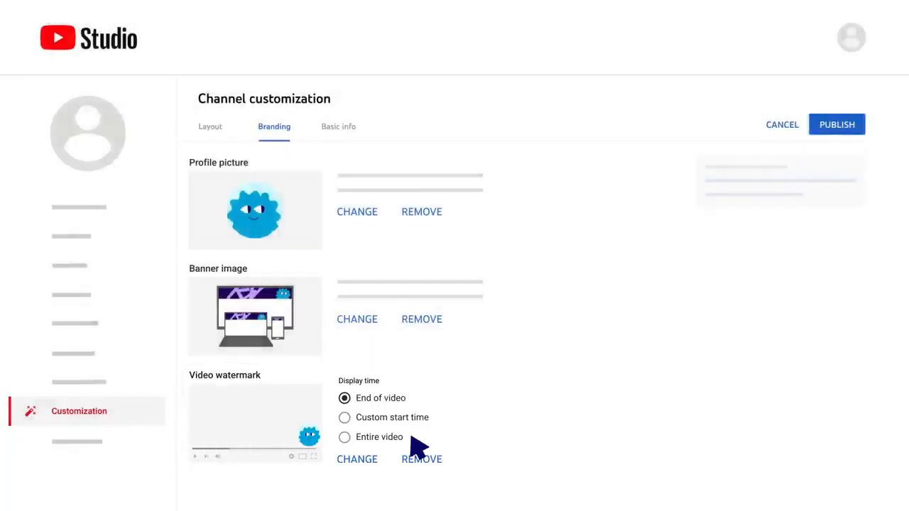
Switch to Basic info showing channel name, description, links and contact fields
{"action": "left_click", "coordinate": [338, 127]}
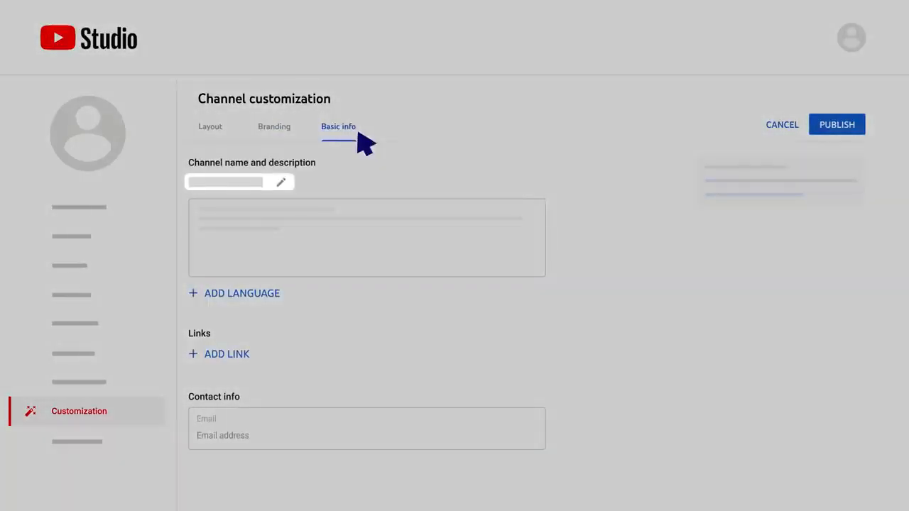
{"action": "left_click", "coordinate": [366, 238]}
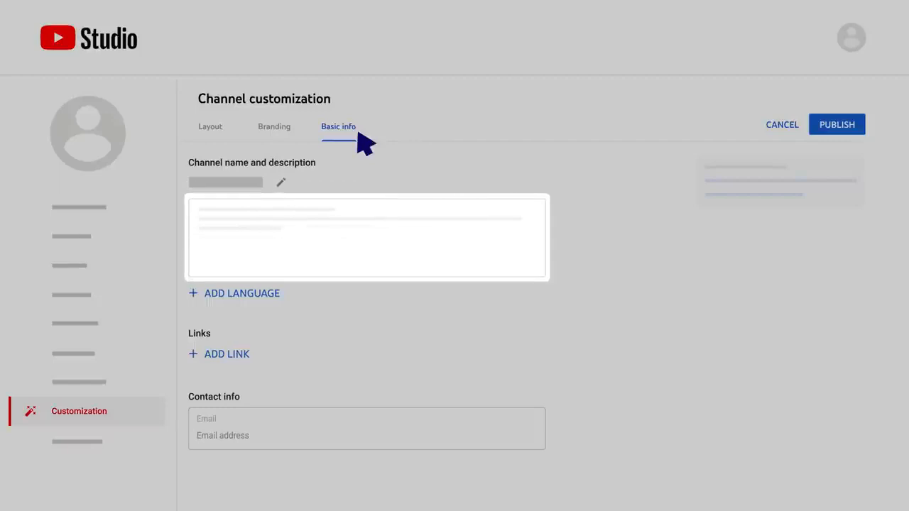